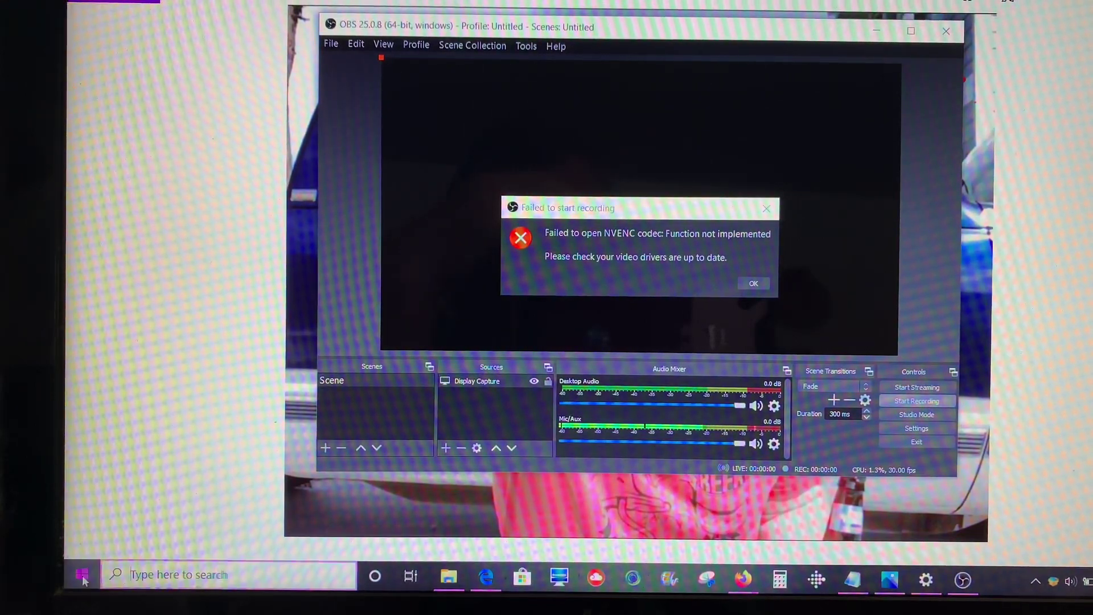
Bring up Windows search from the taskbar over the OBS NVENC error window
click(85, 573)
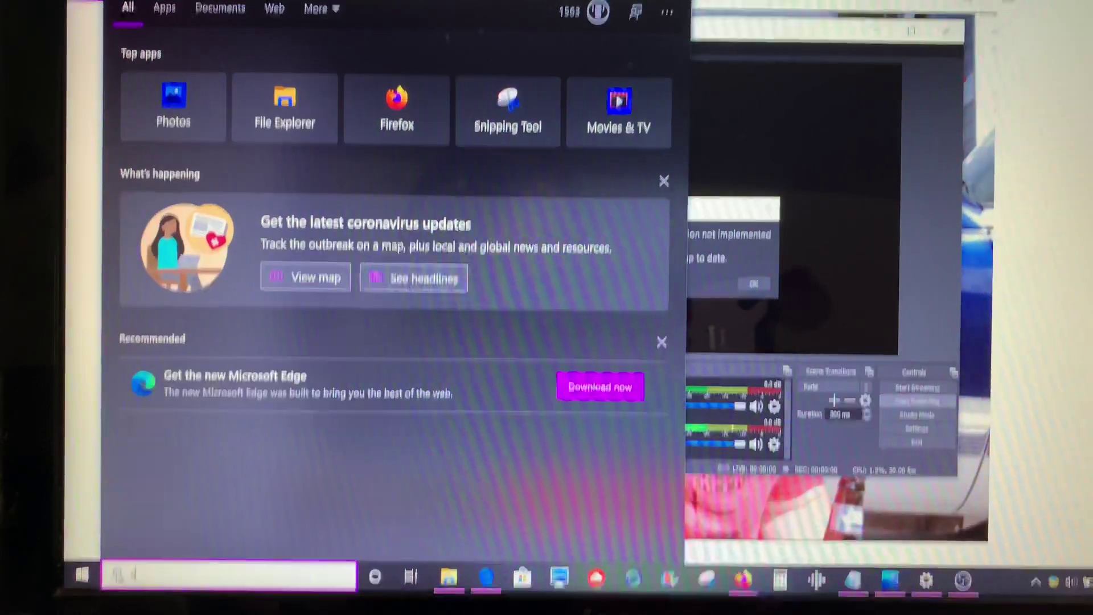
Search for "snipping tool" and choose a delay for the next Snip & Sketch capture
text(snipping tool)
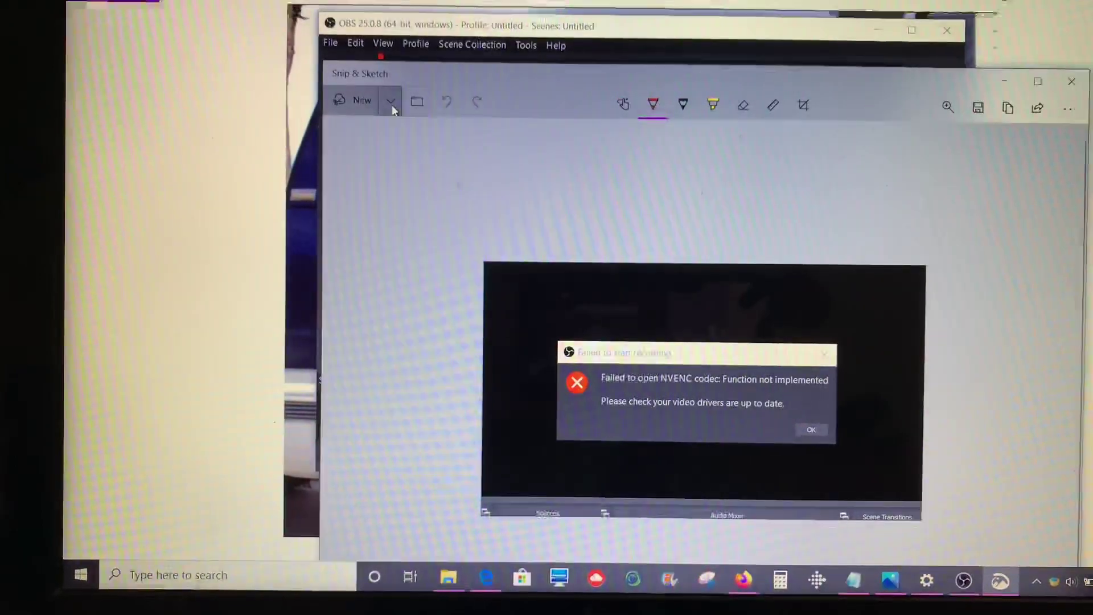
click(391, 100)
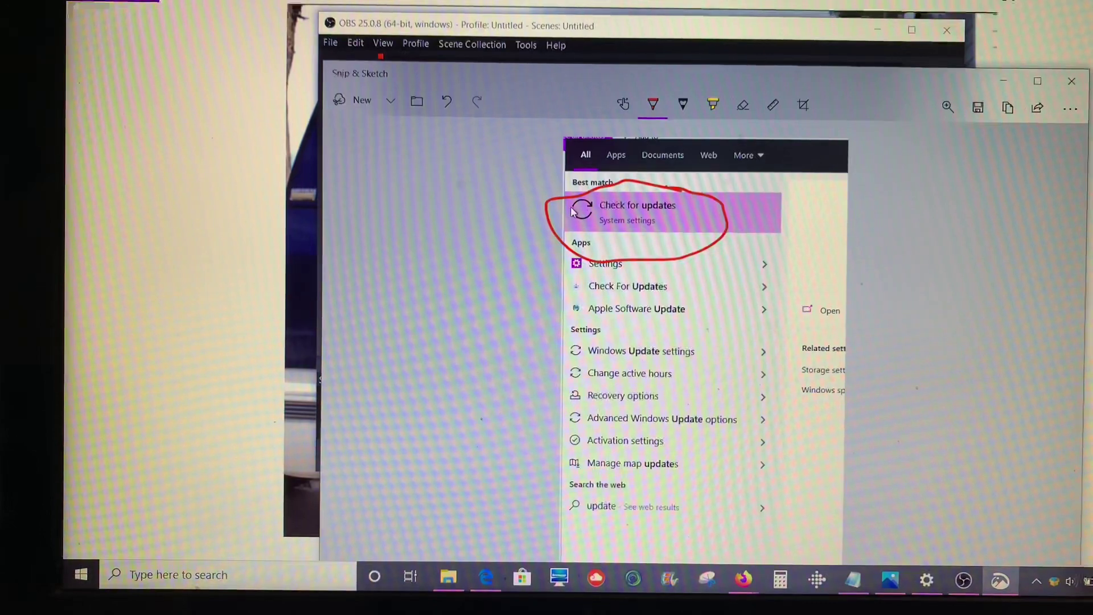
mouse_move(745, 248)
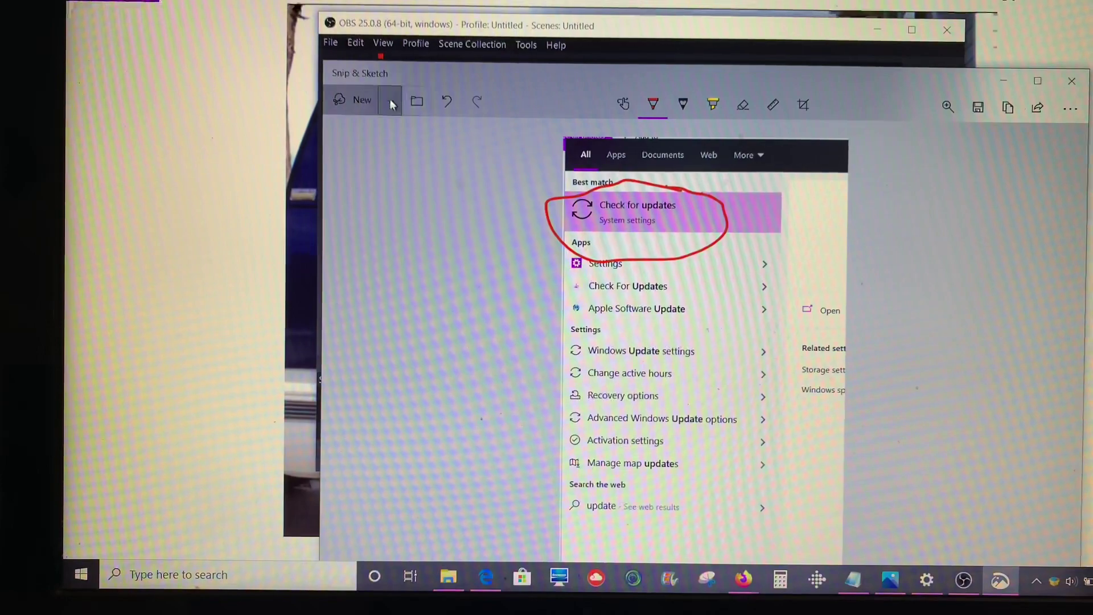
Start a new timed snip and bring up the Windows Start menu as the capture target
click(391, 100)
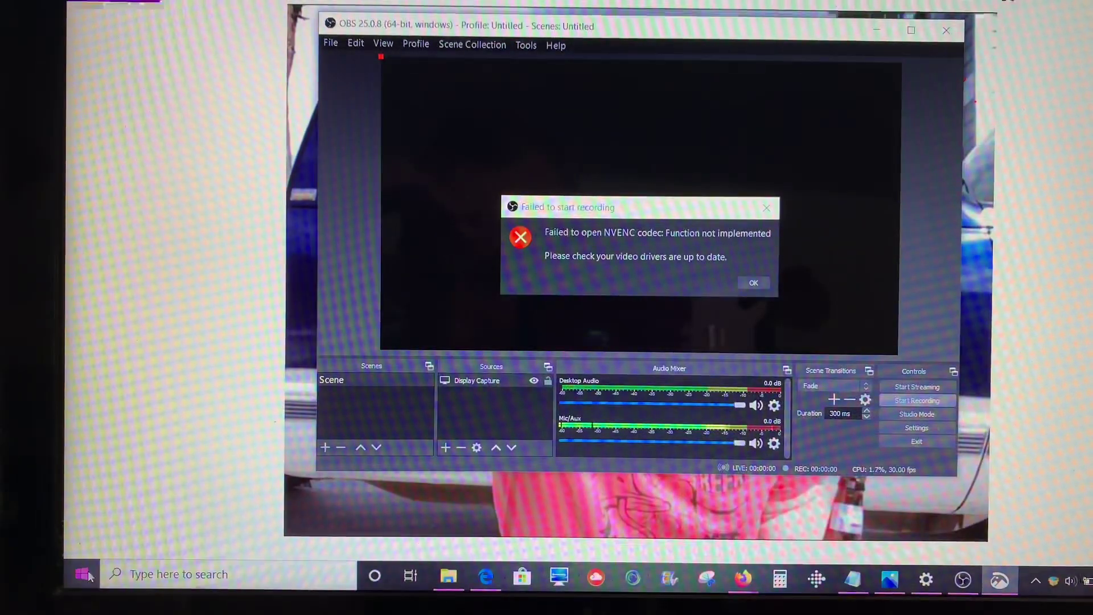
click(83, 573)
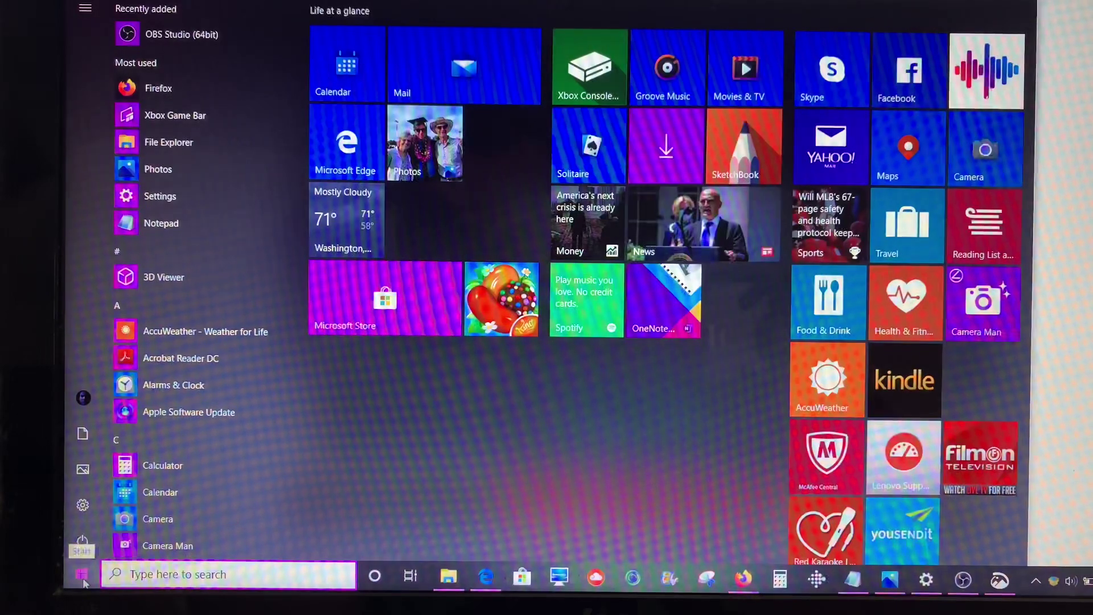